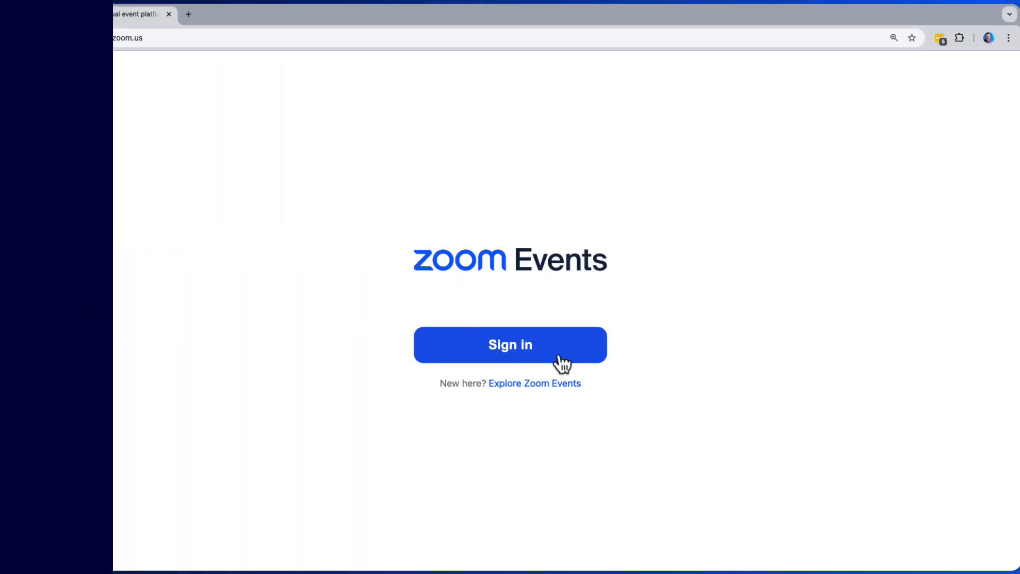
- Sign in and open the luxelash world premiere event for editing
left_click(510, 344)
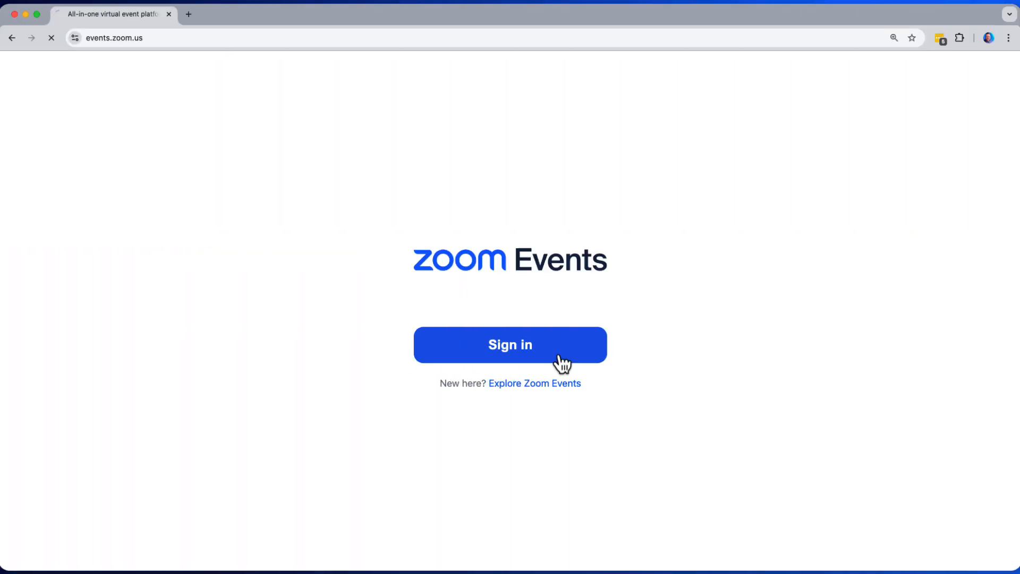
left_click(510, 345)
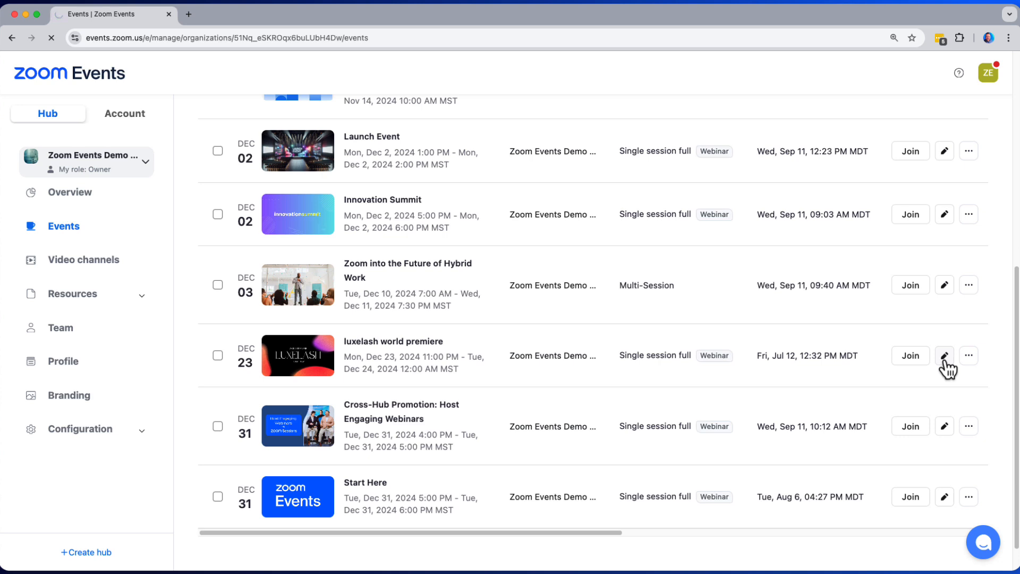
left_click(943, 355)
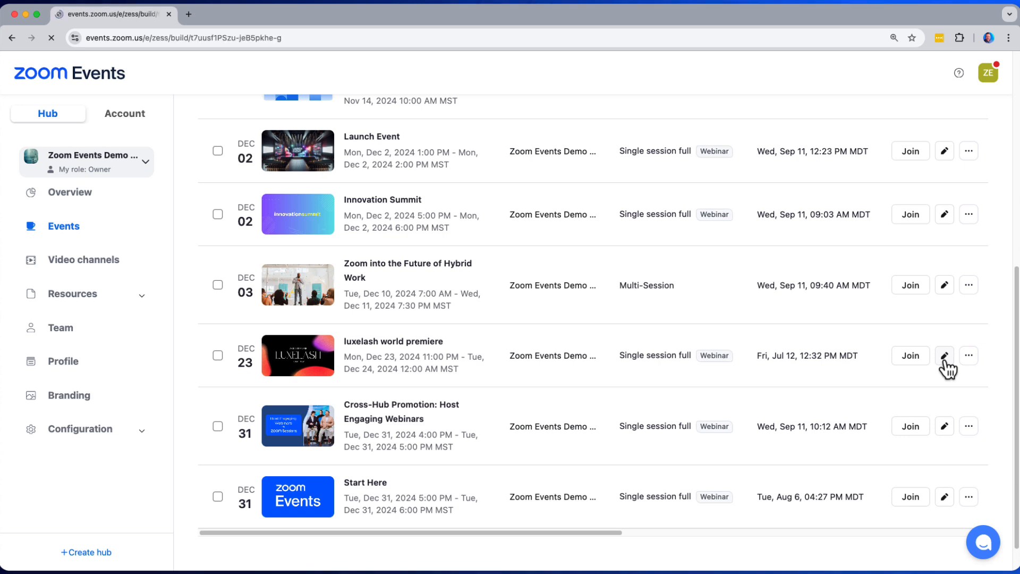
left_click(943, 355)
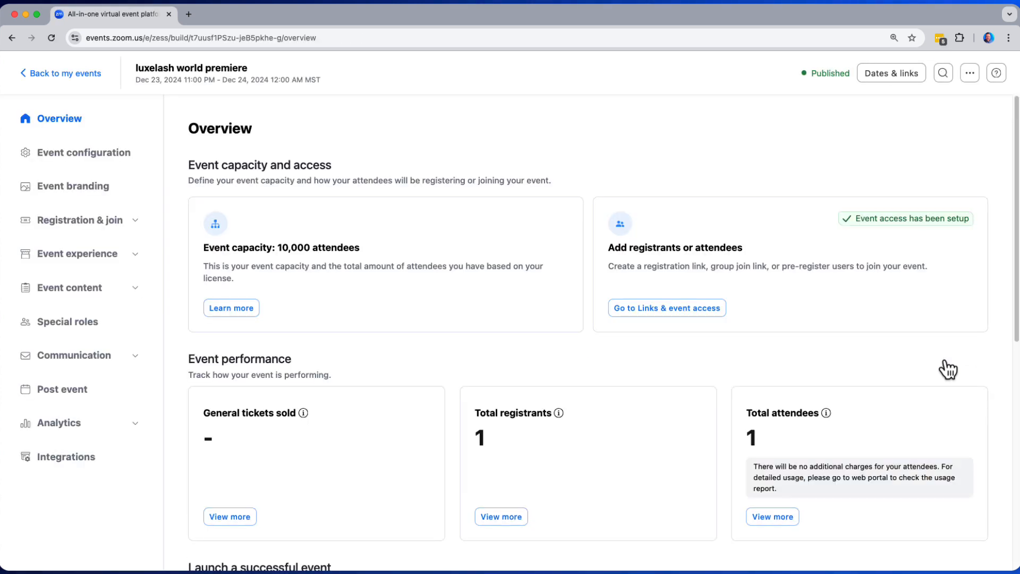
- Navigate to the webinar session's Livestream settings under Event content
left_click(68, 288)
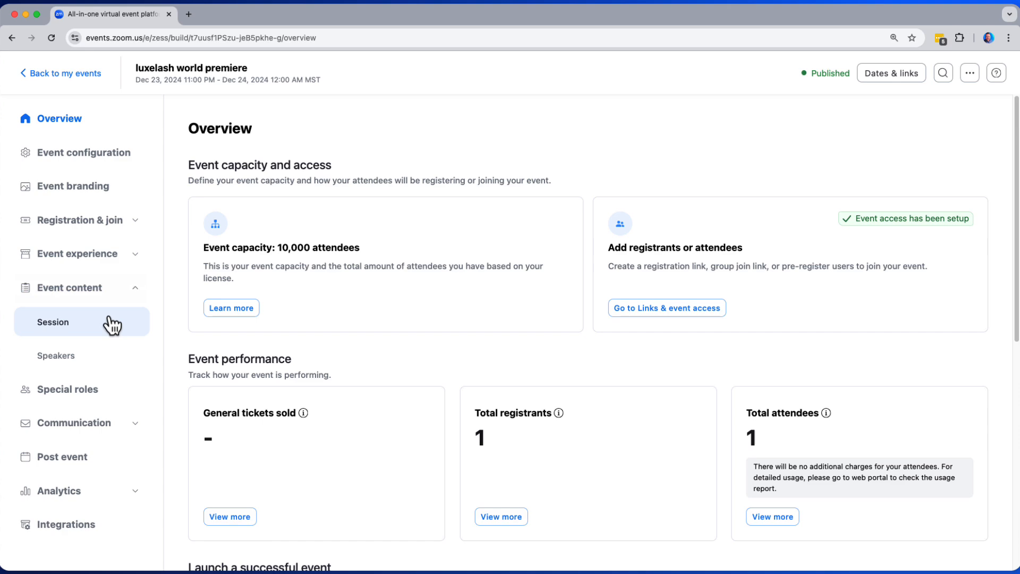
left_click(53, 321)
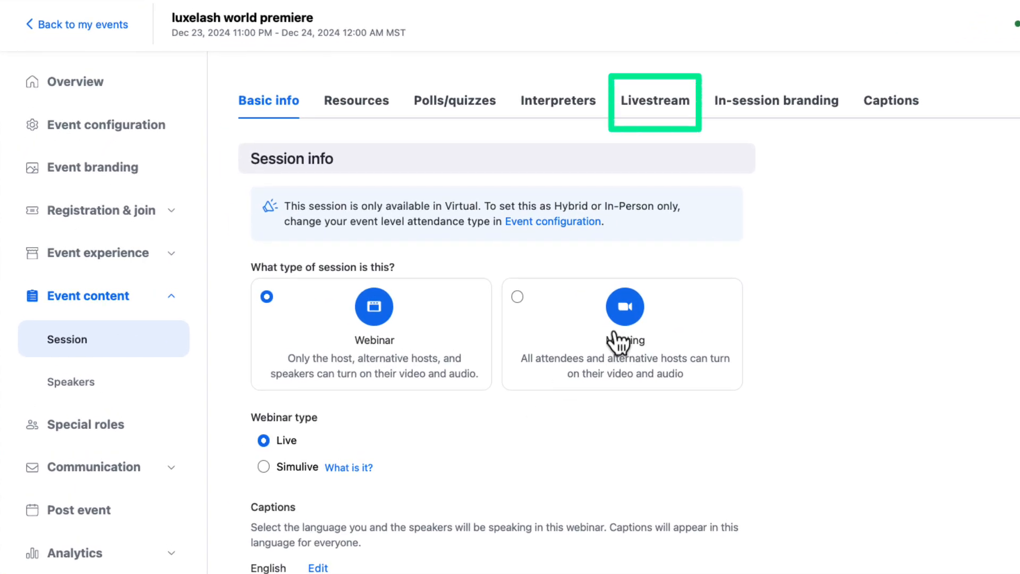
left_click(655, 99)
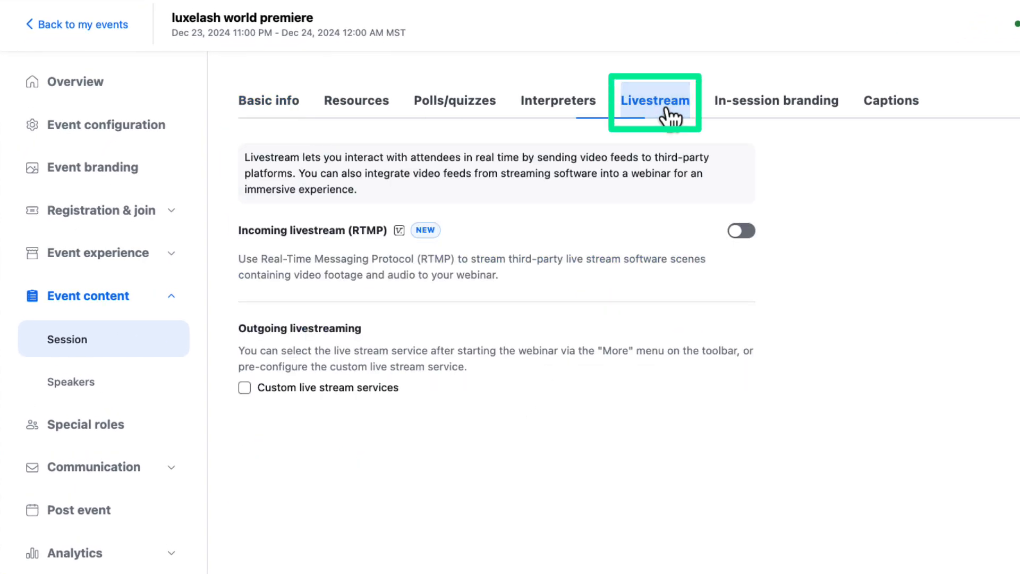
mouse_move(747, 248)
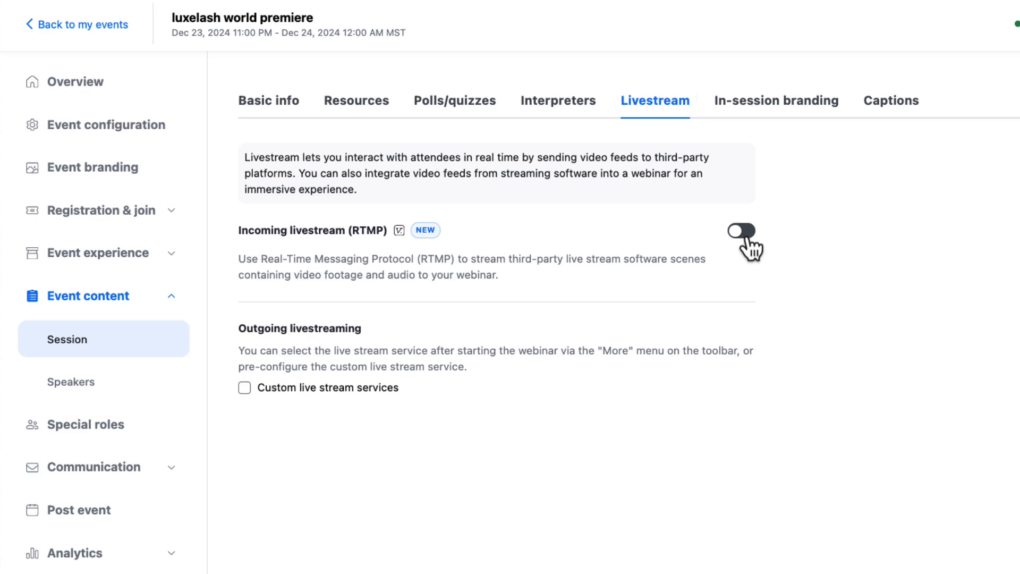
- Enable incoming RTMP livestream with Demo Hub Stream Key A and save on the way to Session controls
left_click(740, 230)
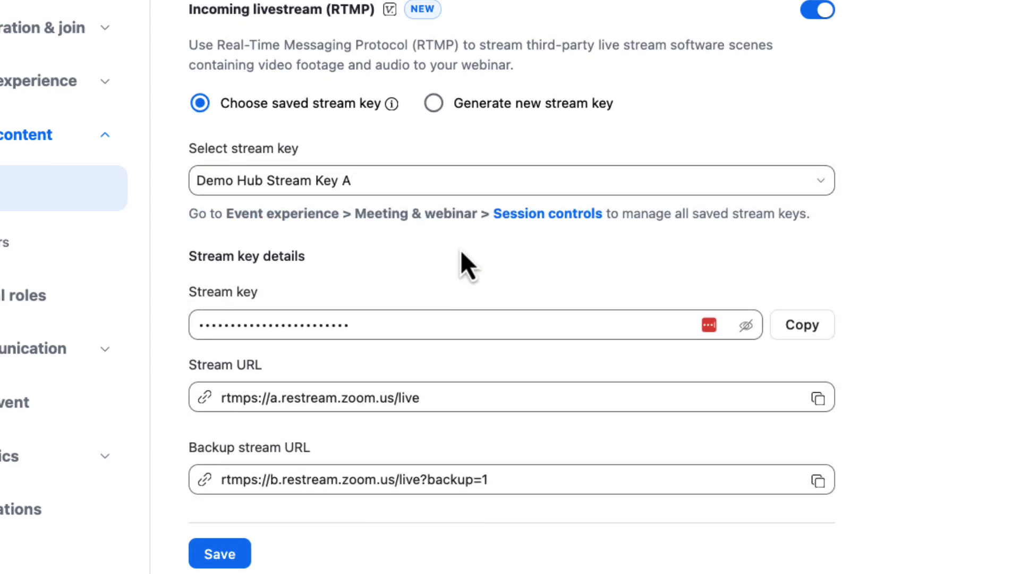
scroll("down", 3)
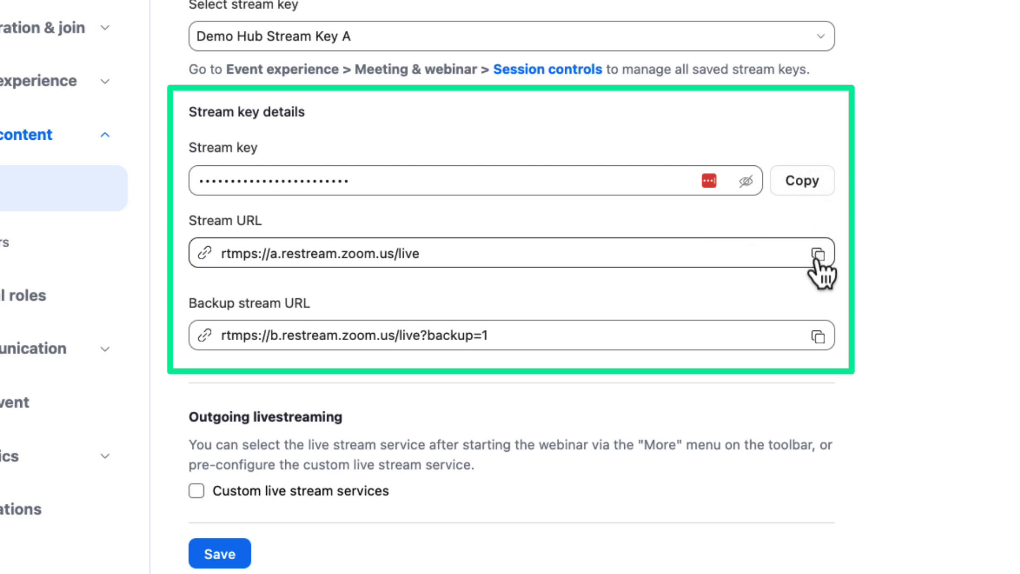
mouse_move(819, 352)
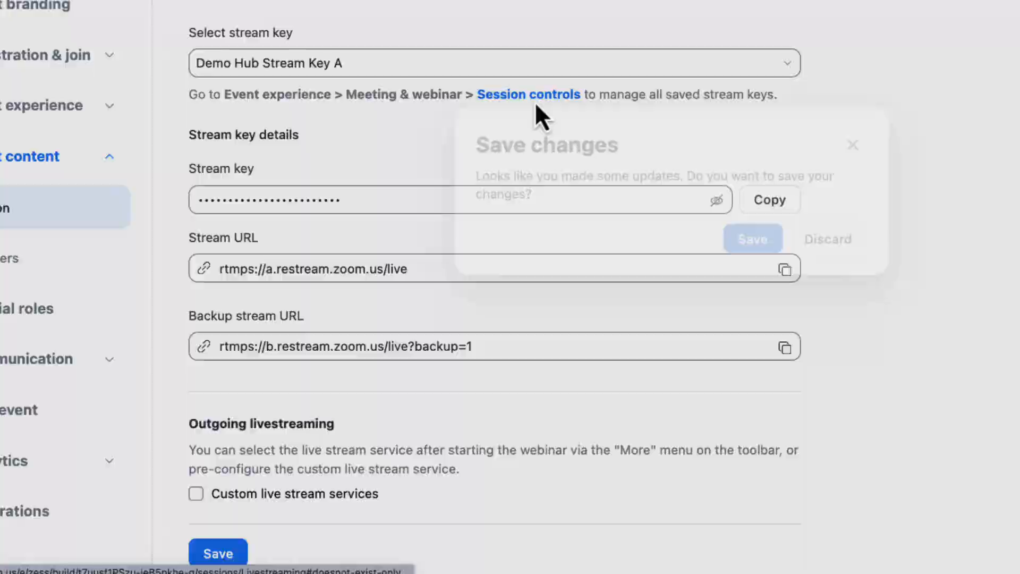
left_click(558, 341)
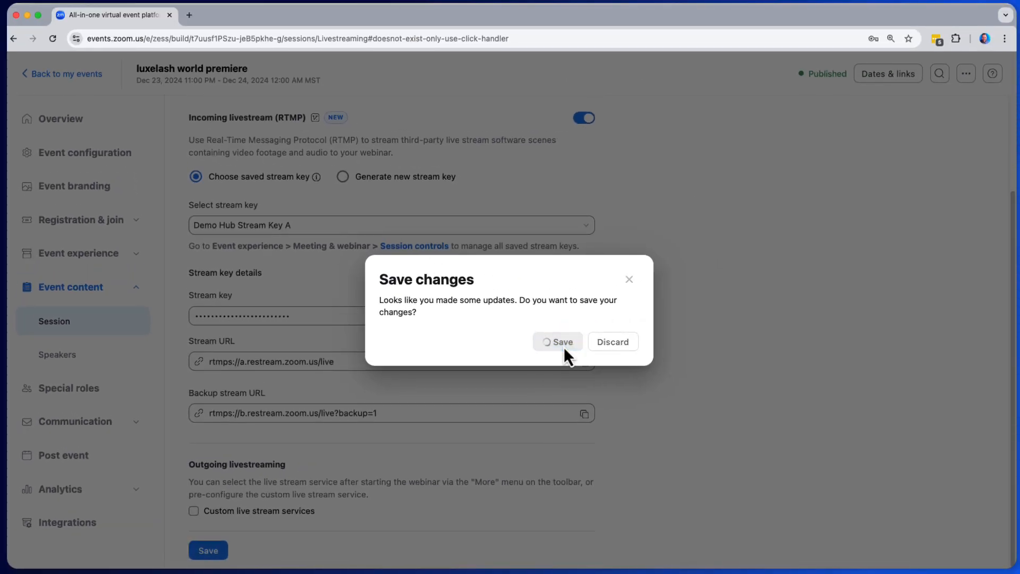
left_click(557, 341)
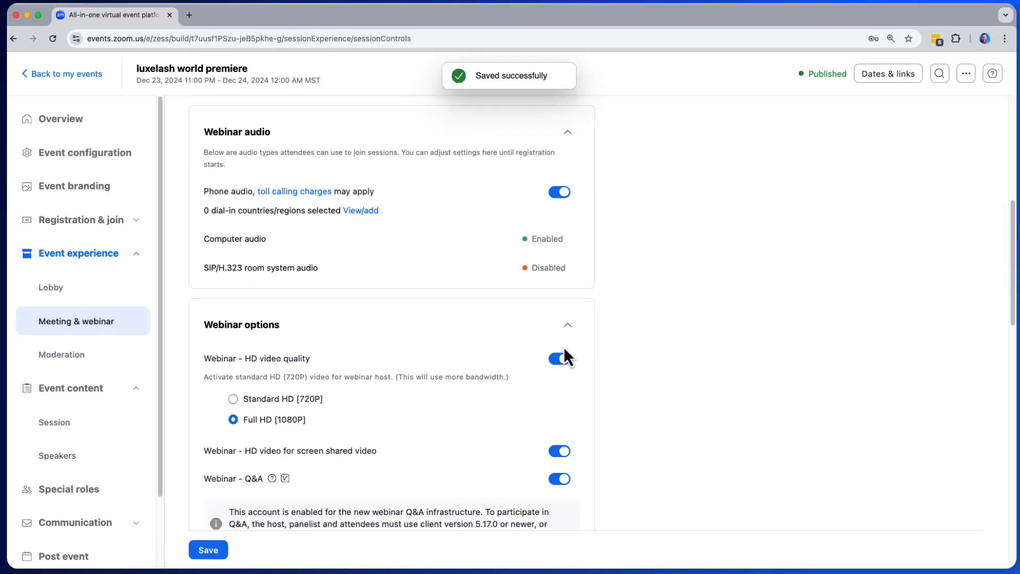
- Create a new saved stream key named Demo Hub Stream Key E
scroll("down", 3)
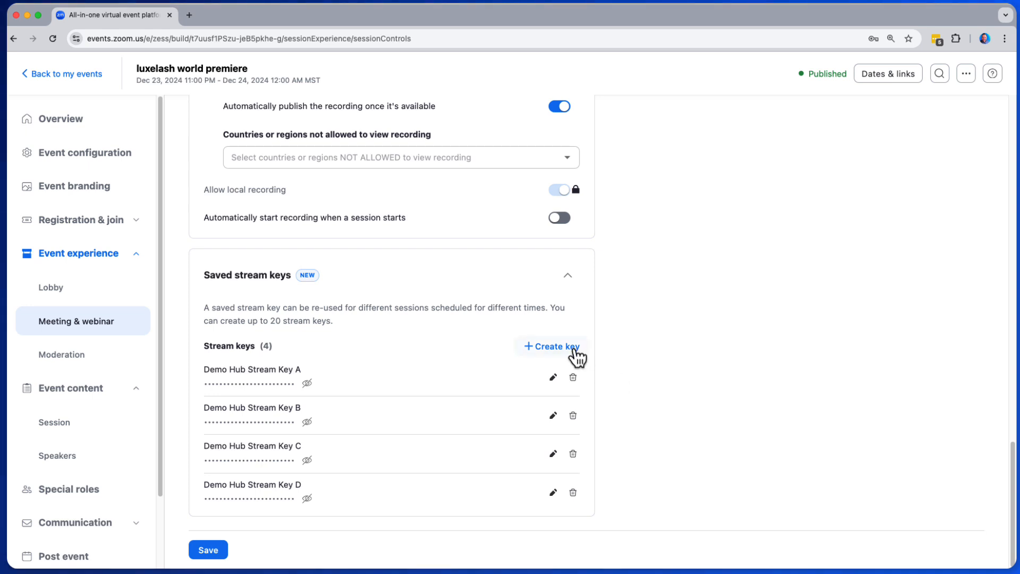
left_click(551, 345)
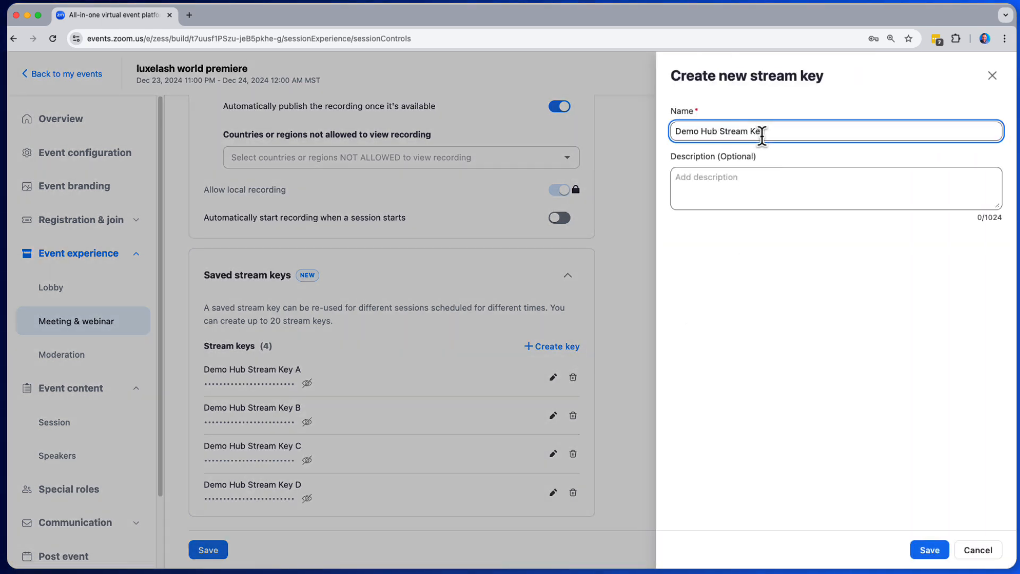
type("E")
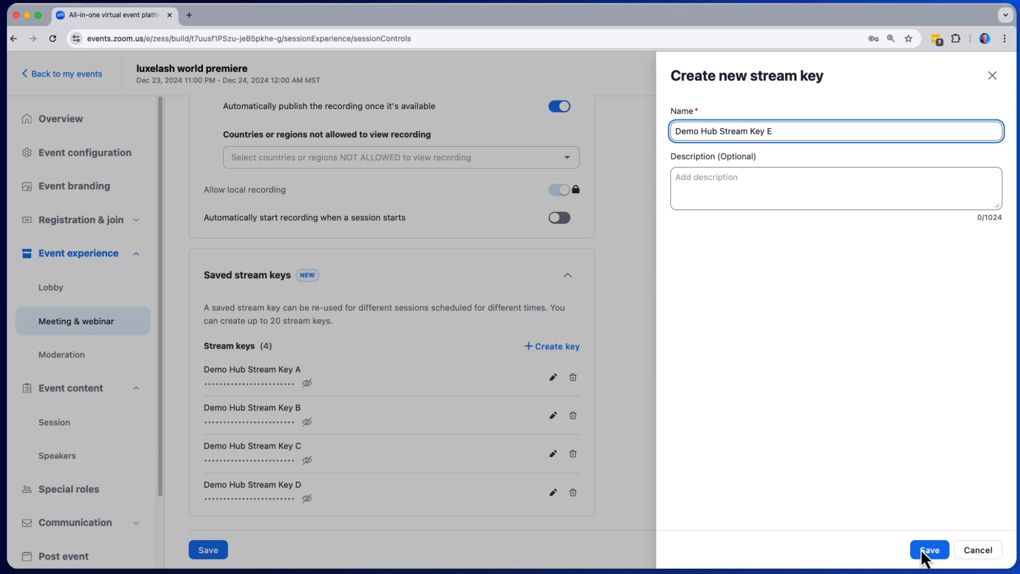
left_click(928, 550)
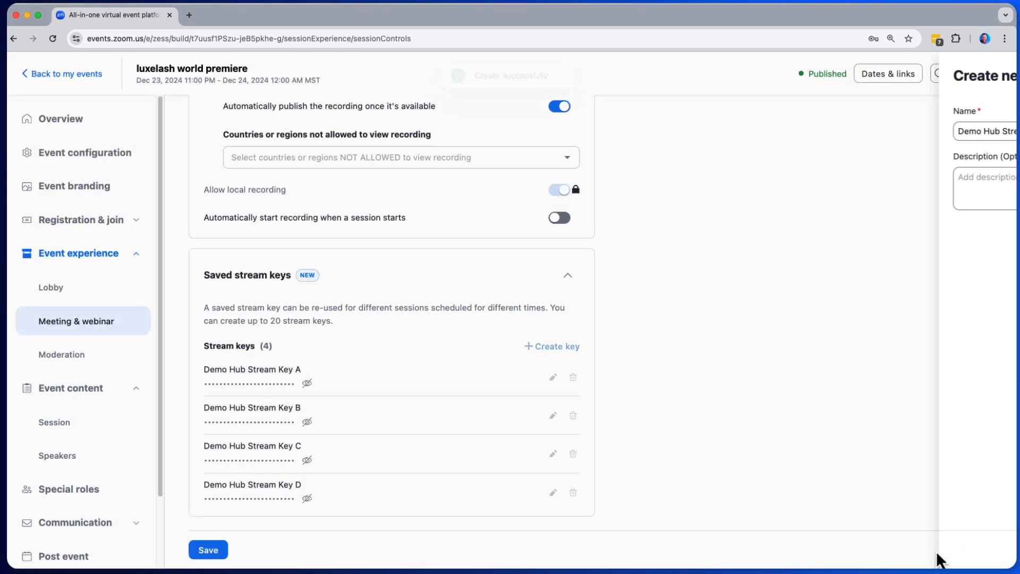
left_click(551, 345)
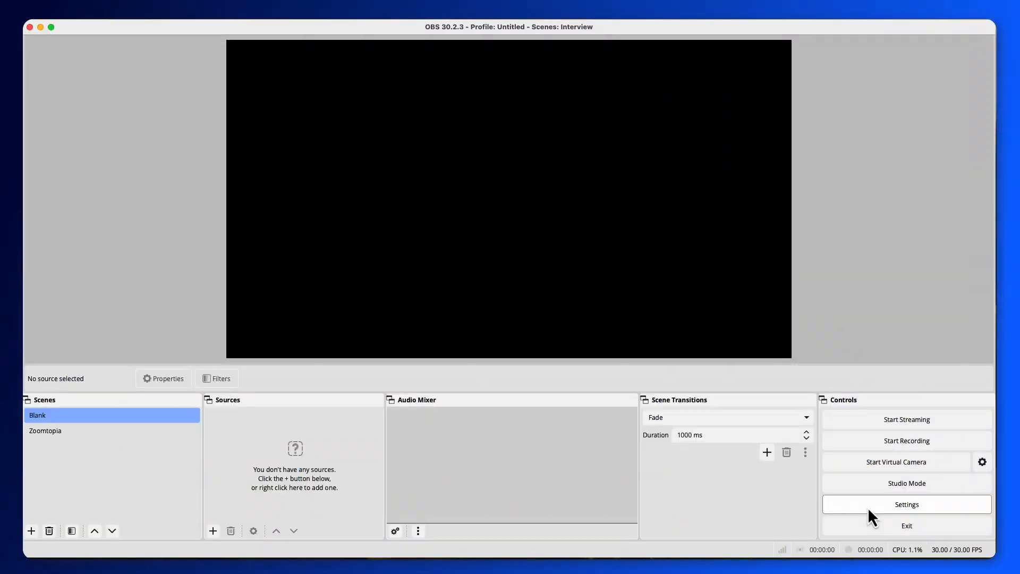
- Set the OBS stream service to Custom and confirm 1920x1080 video at 30 FPS
left_click(906, 504)
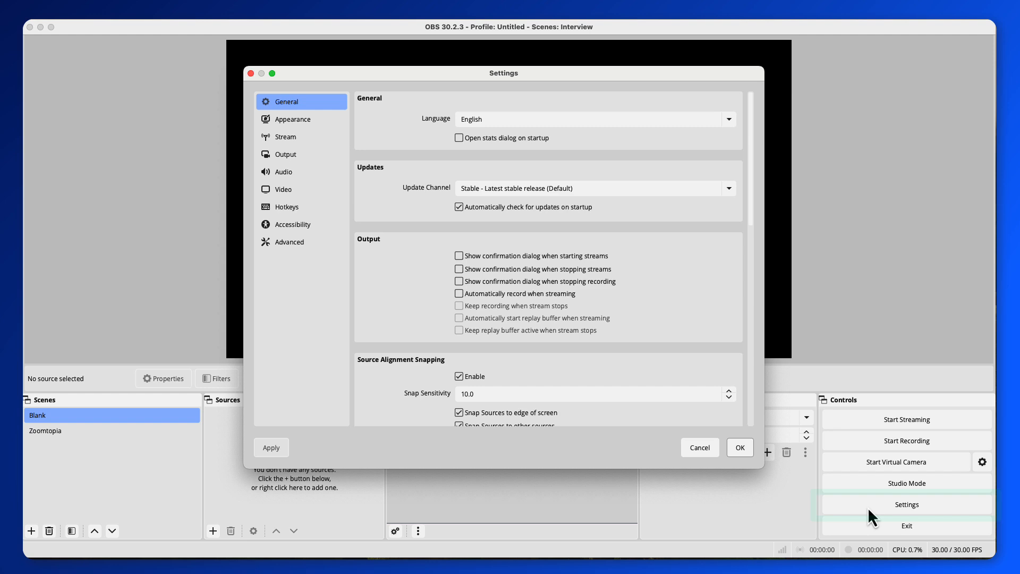
left_click(286, 136)
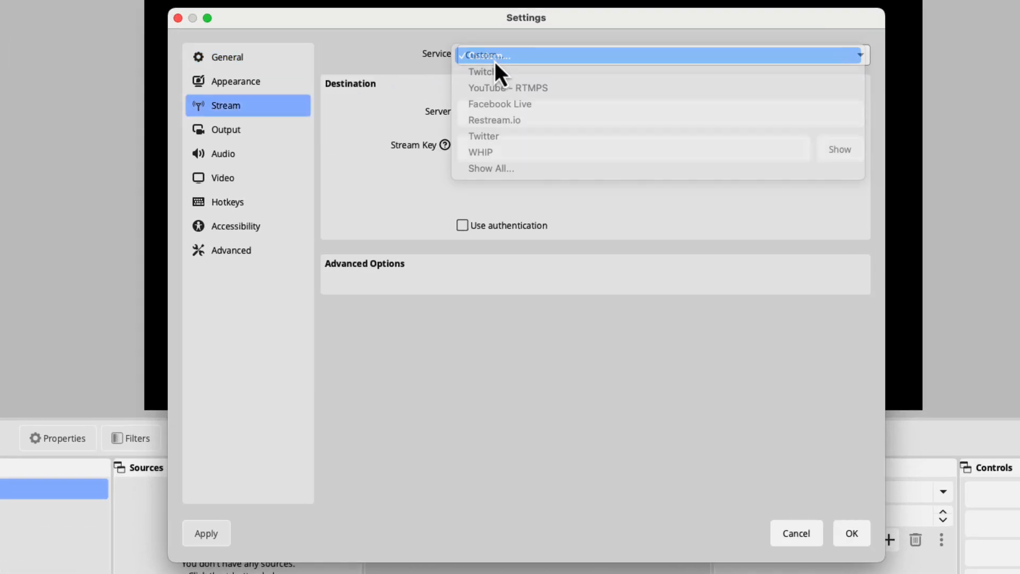
left_click(487, 56)
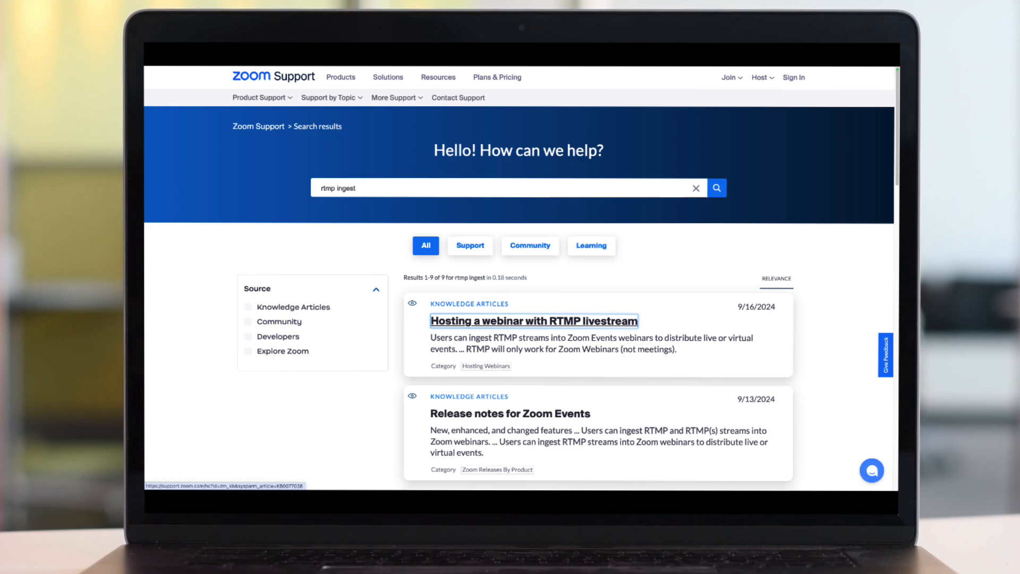
left_click(532, 320)
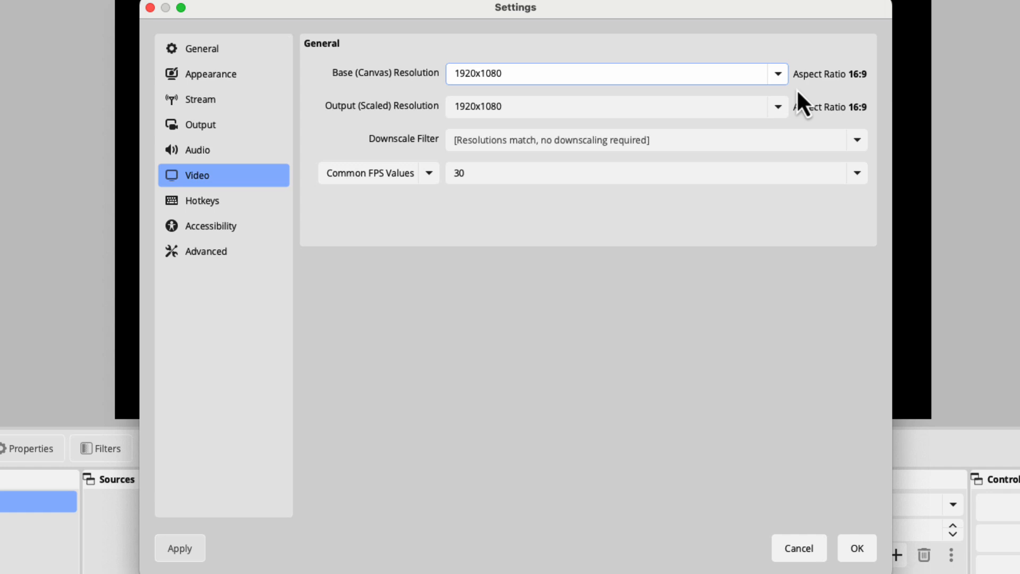
mouse_move(880, 550)
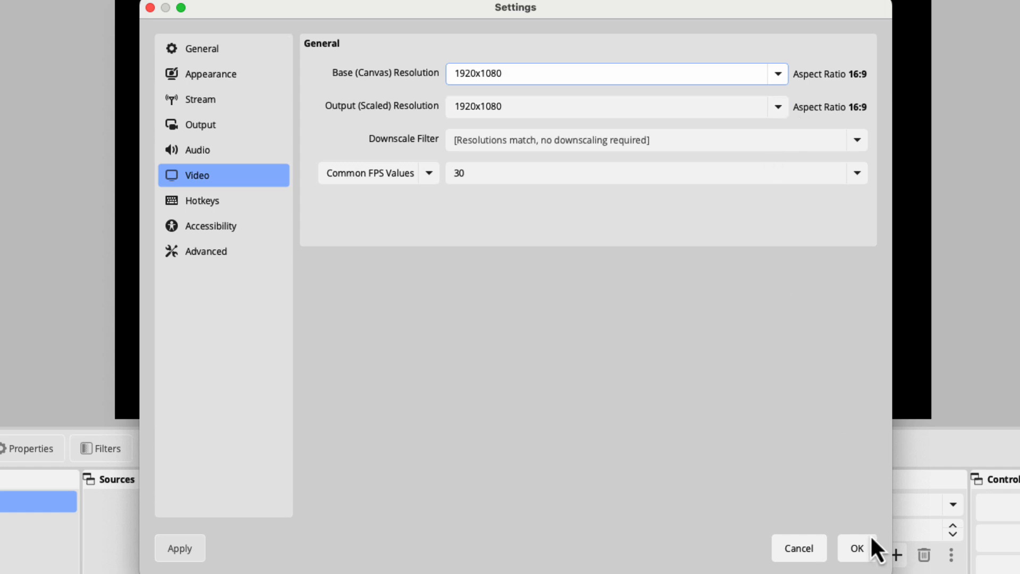
left_click(857, 548)
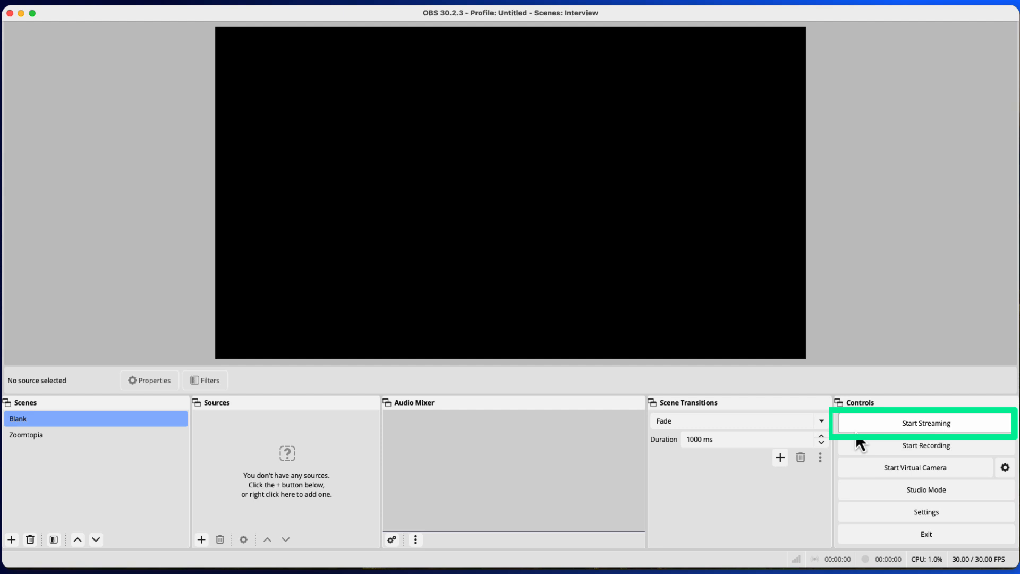
- Start streaming from OBS to the webinar's RTMP destination
left_click(924, 422)
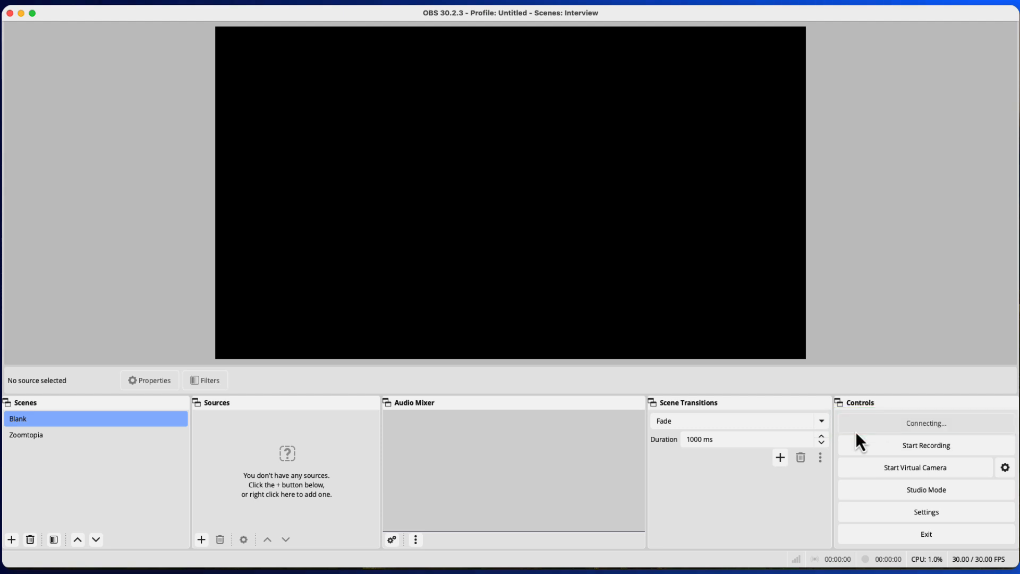
left_click(926, 423)
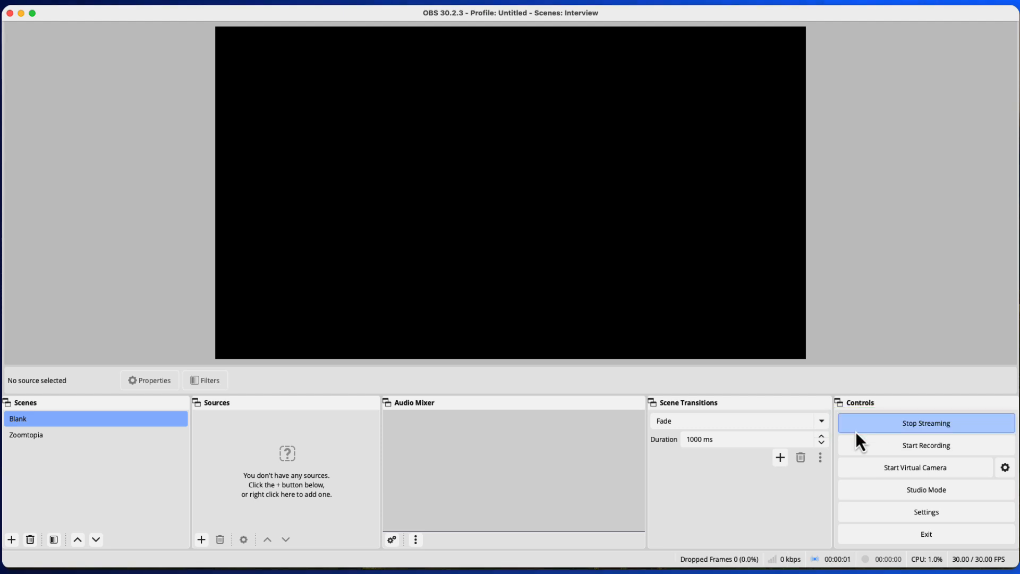
left_click(95, 435)
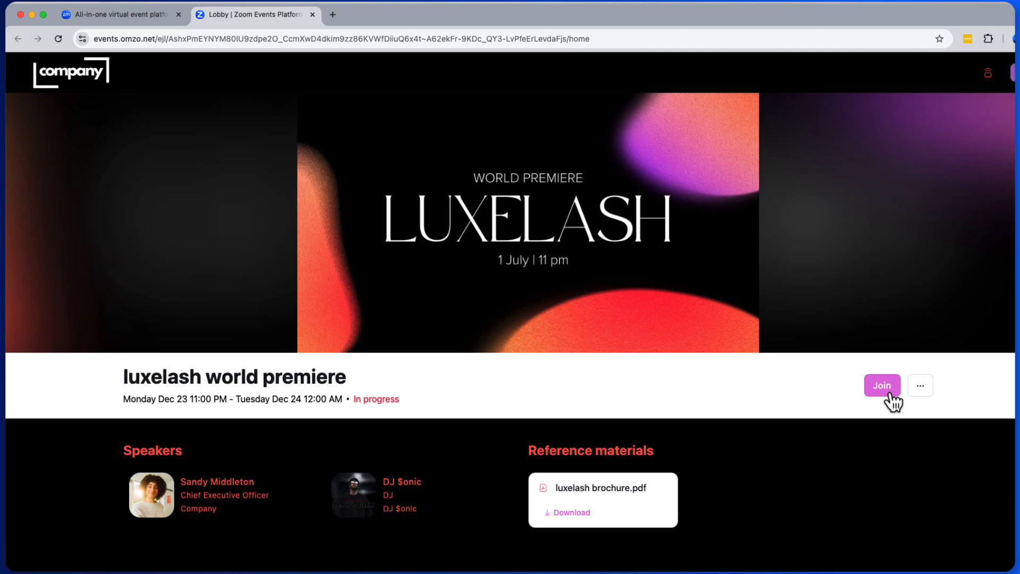
- Join the event backstage in the Zoom app and open the incoming livestream monitor
left_click(882, 384)
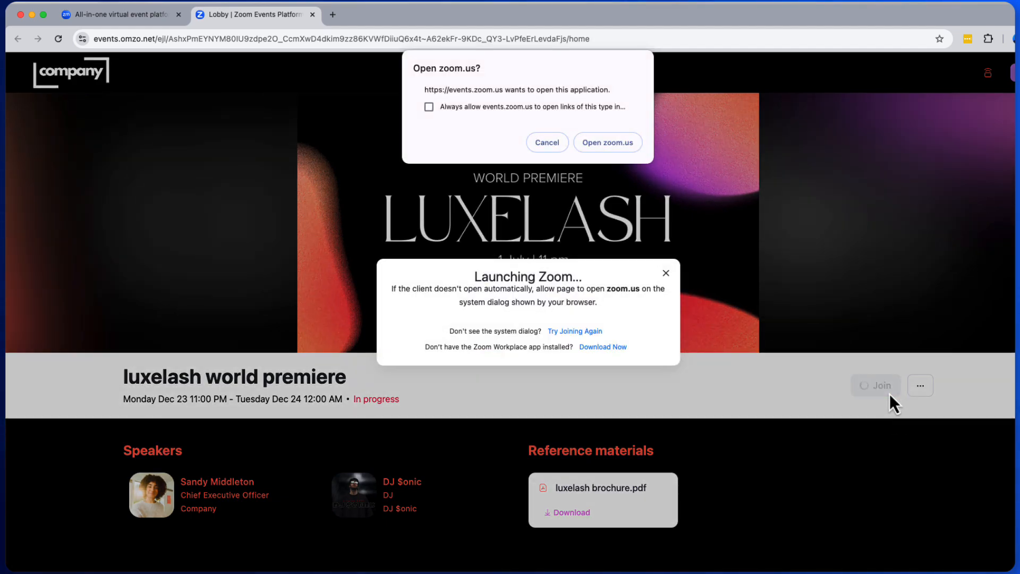
left_click(606, 141)
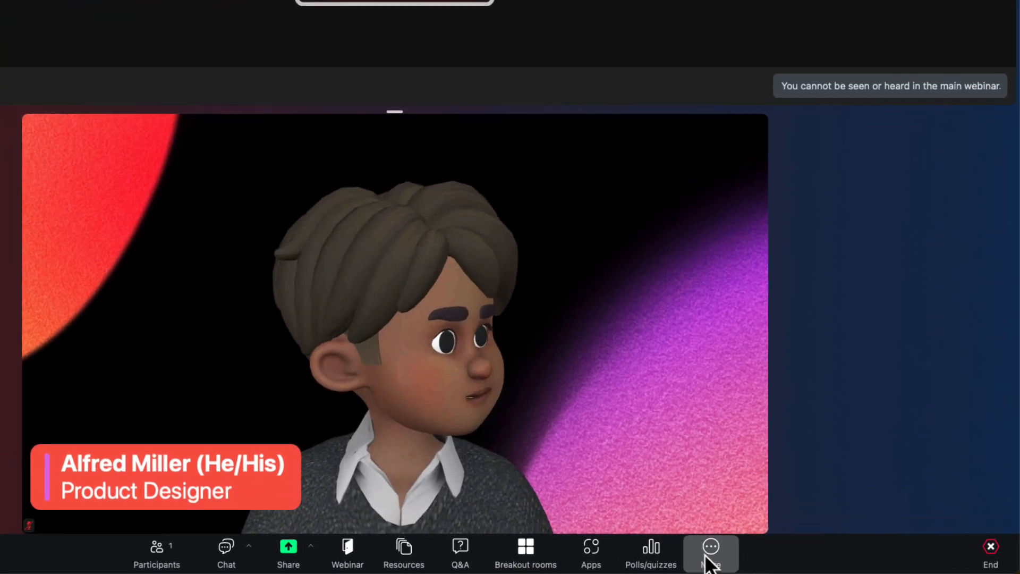
left_click(710, 550)
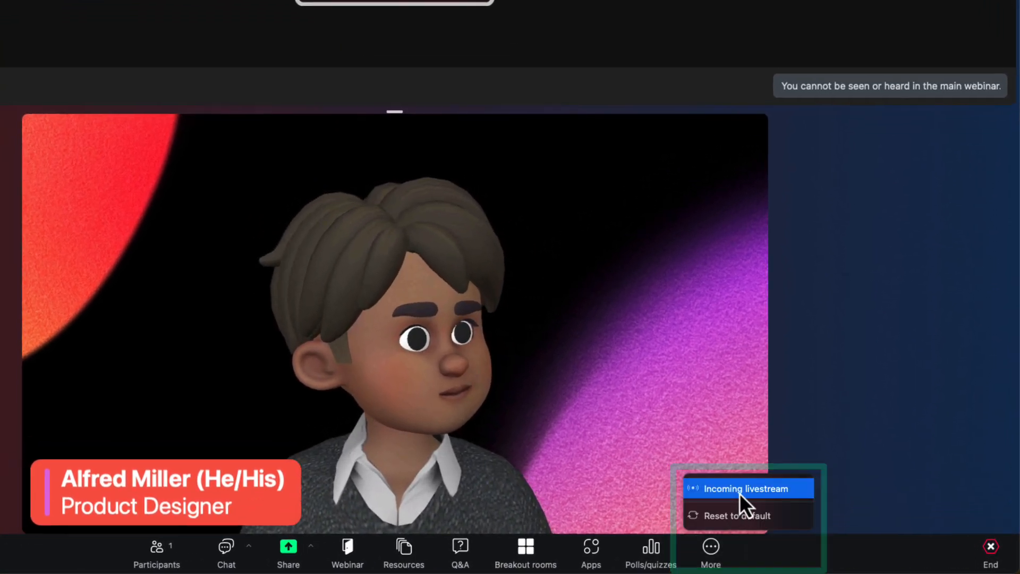
left_click(747, 488)
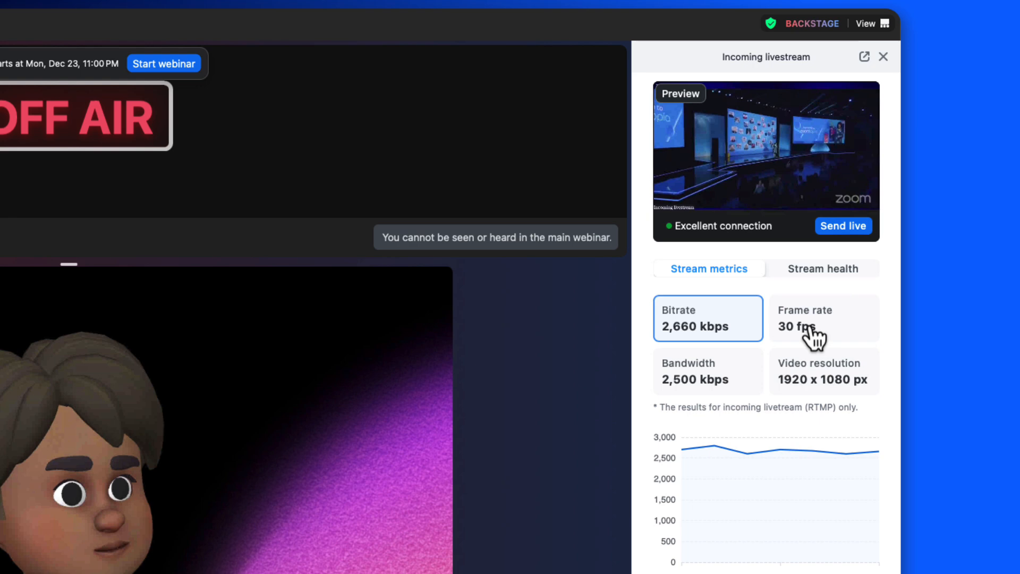
- Review the bandwidth chart, video resolution history and stream health status
left_click(708, 371)
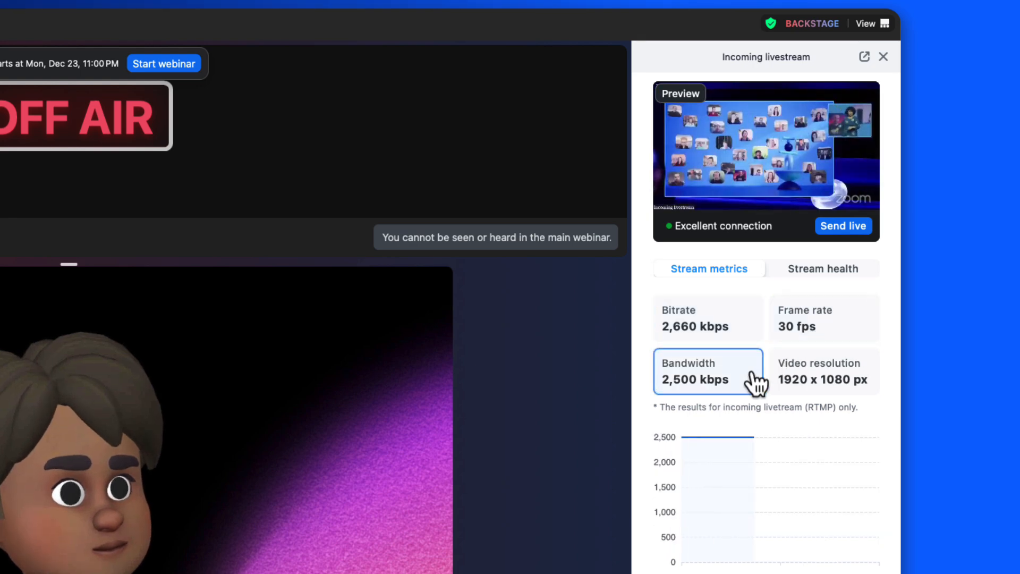
left_click(822, 371)
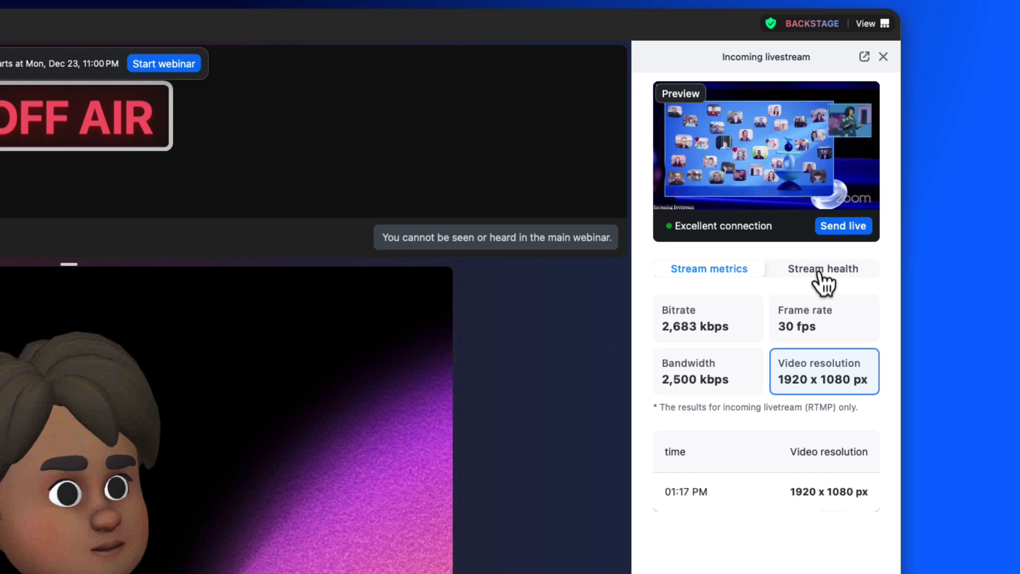
left_click(823, 269)
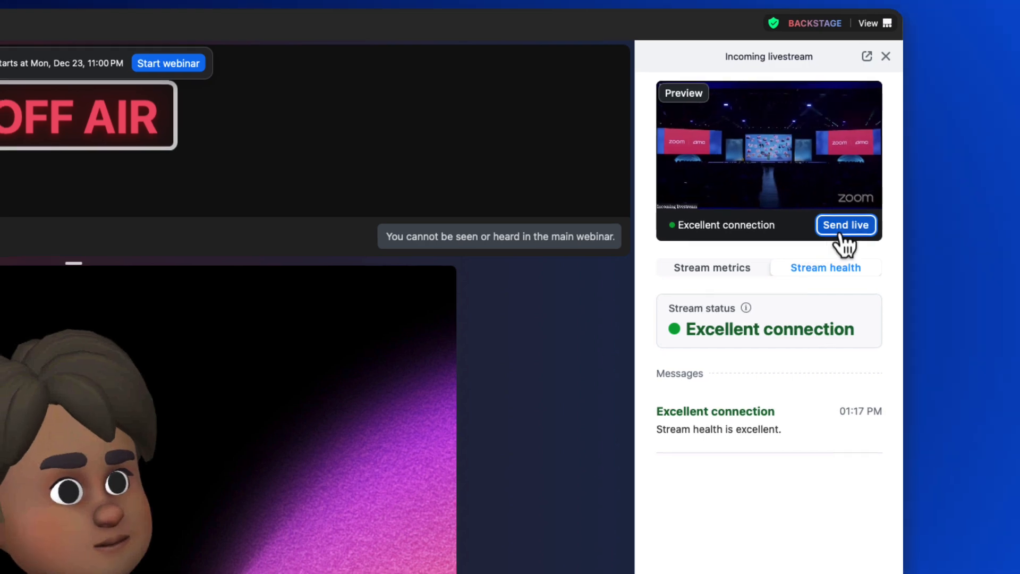
- Send the incoming OBS stream live as the webinar feed and adjust its monitoring volume
left_click(846, 224)
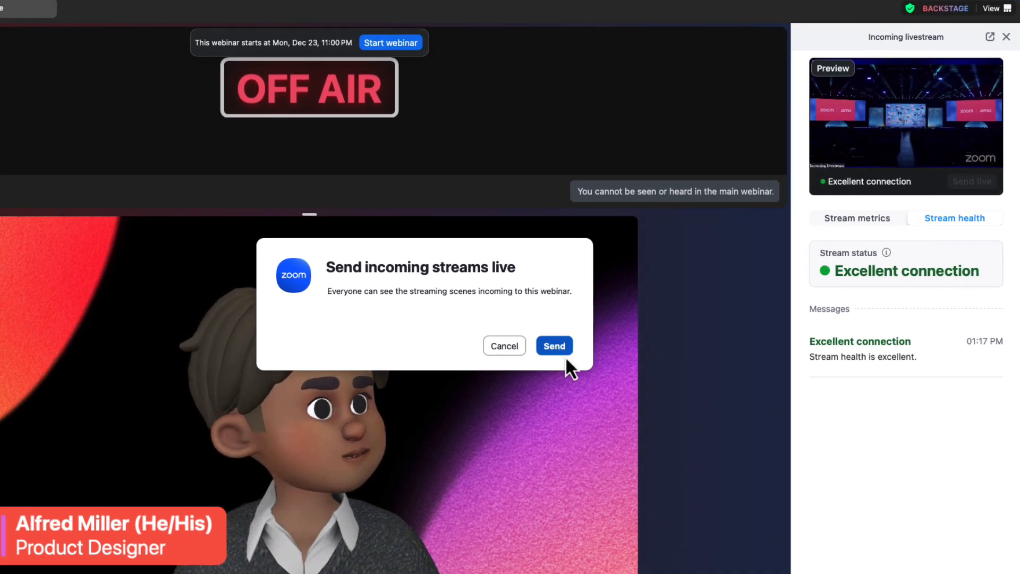
left_click(553, 345)
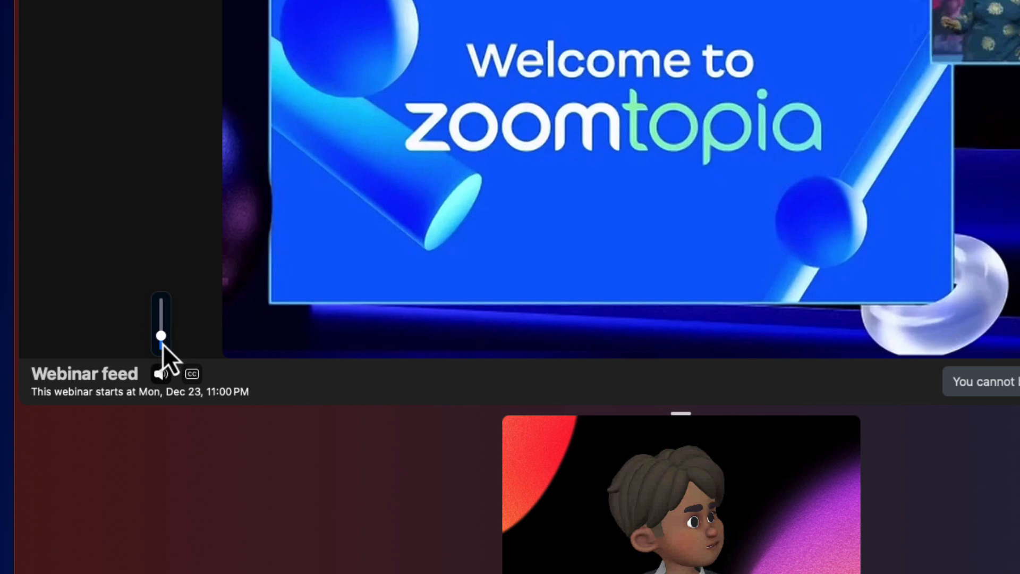
left_click(191, 373)
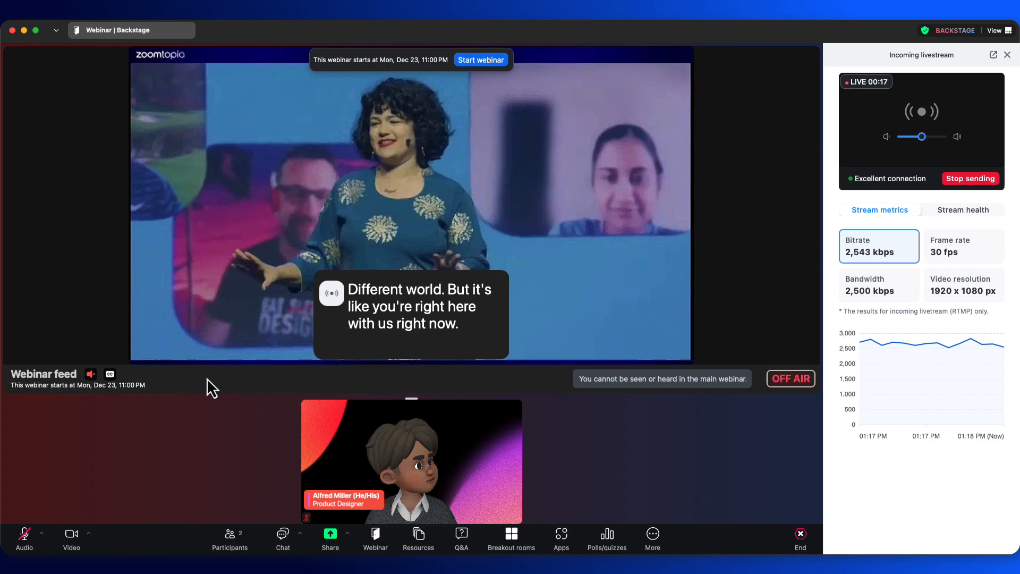
mouse_move(794, 345)
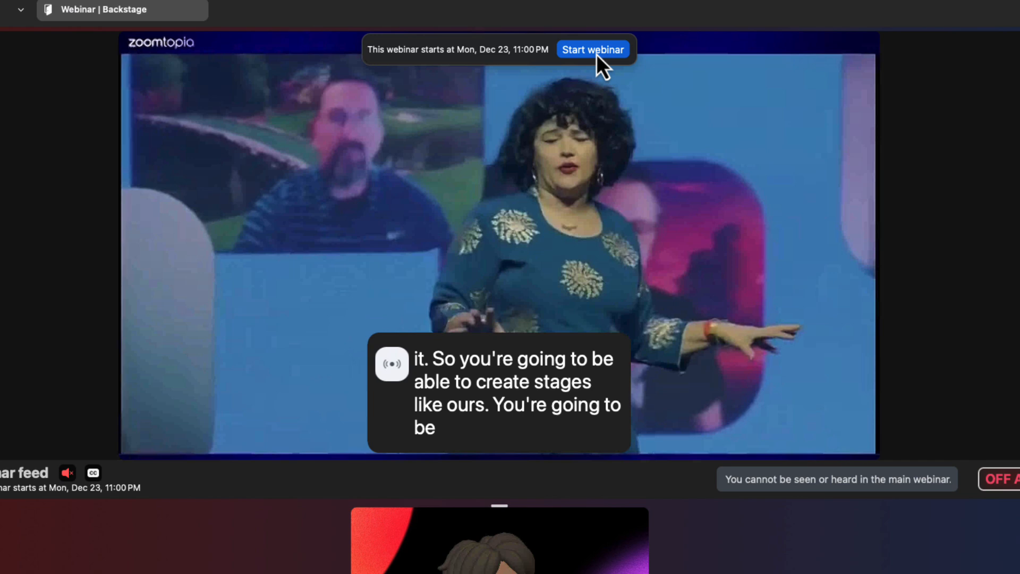
- Start the webinar for attendees
left_click(592, 50)
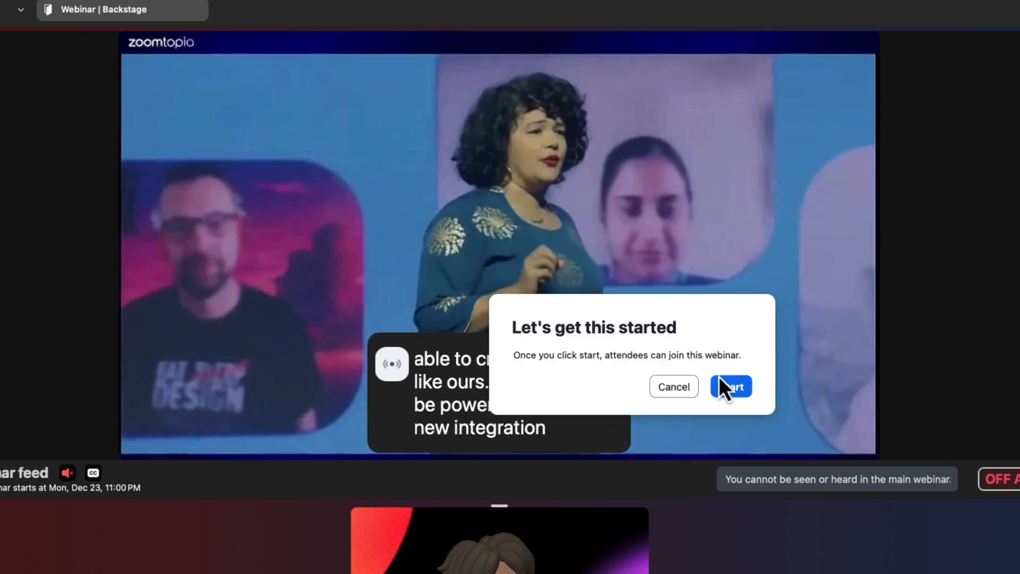
left_click(730, 387)
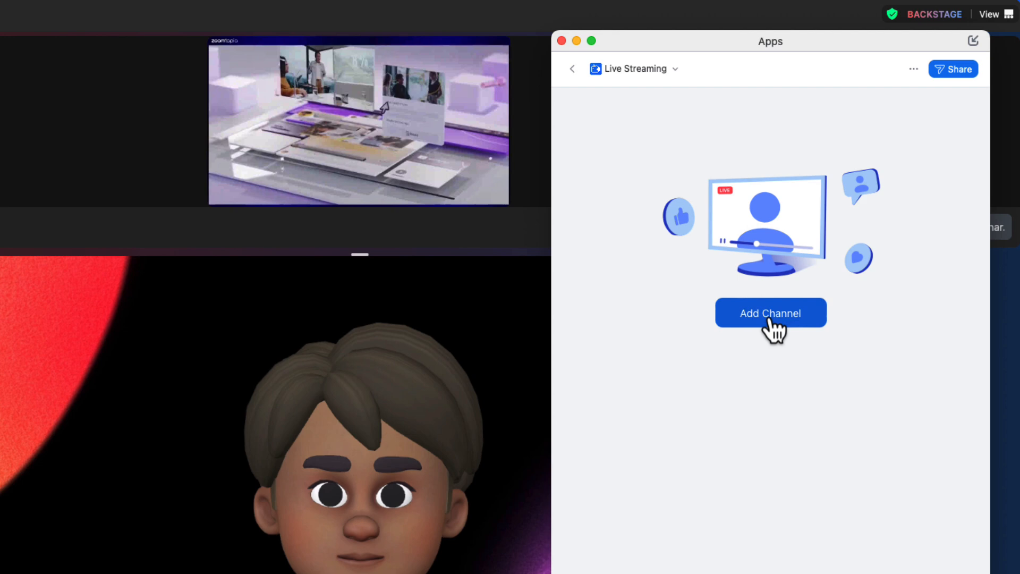
- Add a channel in the Live Streaming app to show YouTube, Facebook, Twitch and Custom destinations
left_click(771, 312)
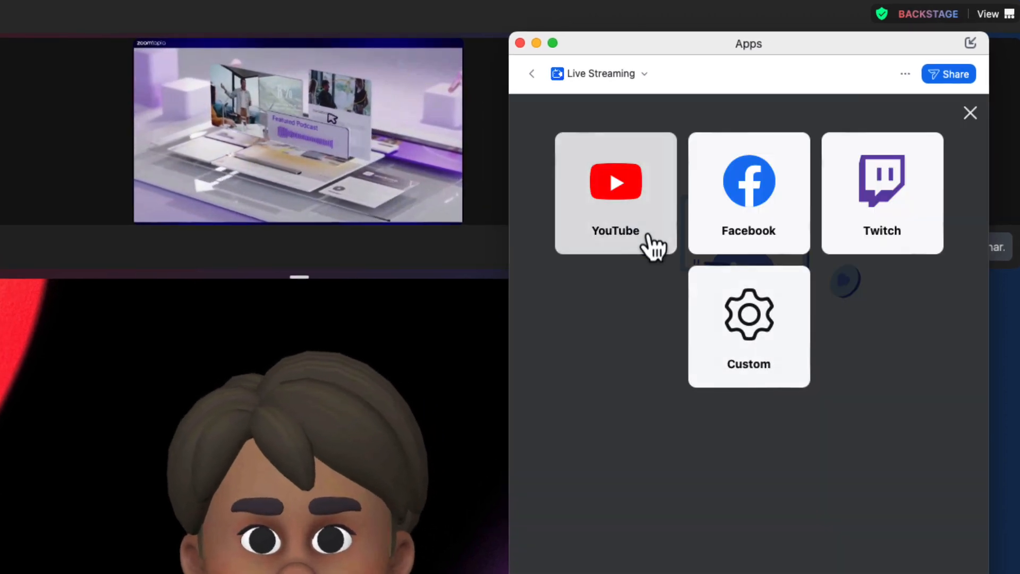